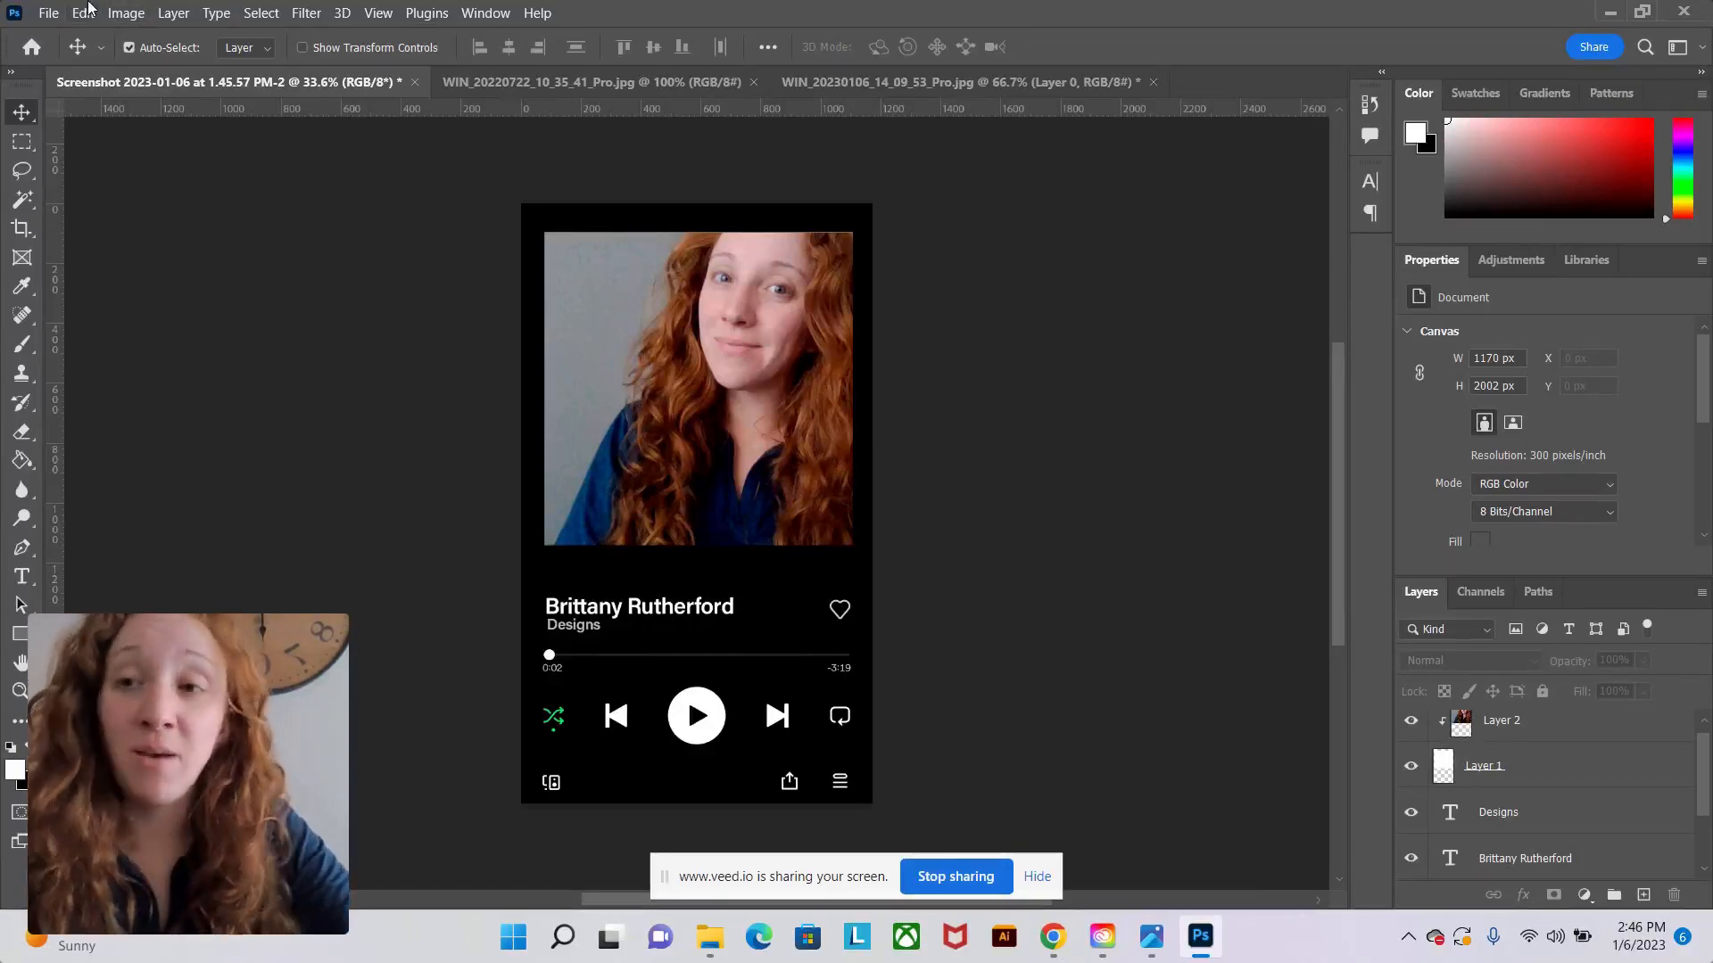
# Review the destructive Image > Adjustments commands, then show the Adjustments panel's layer types.
pyautogui.click(128, 14)
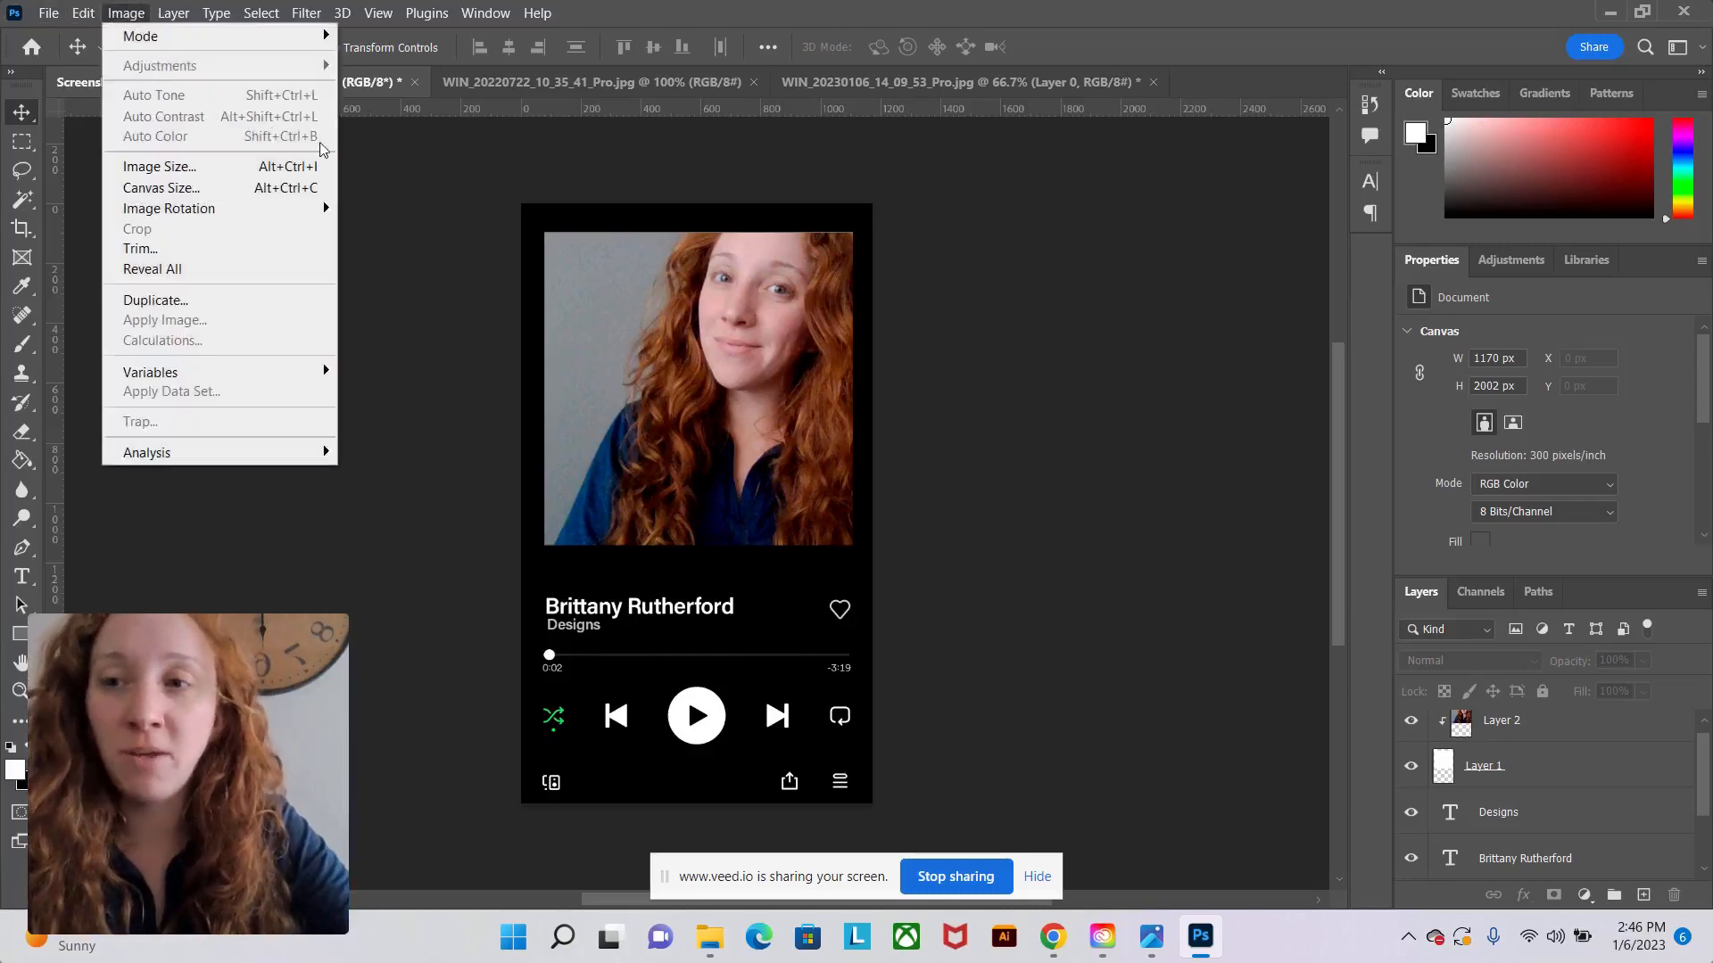
pyautogui.moveTo(1267, 504)
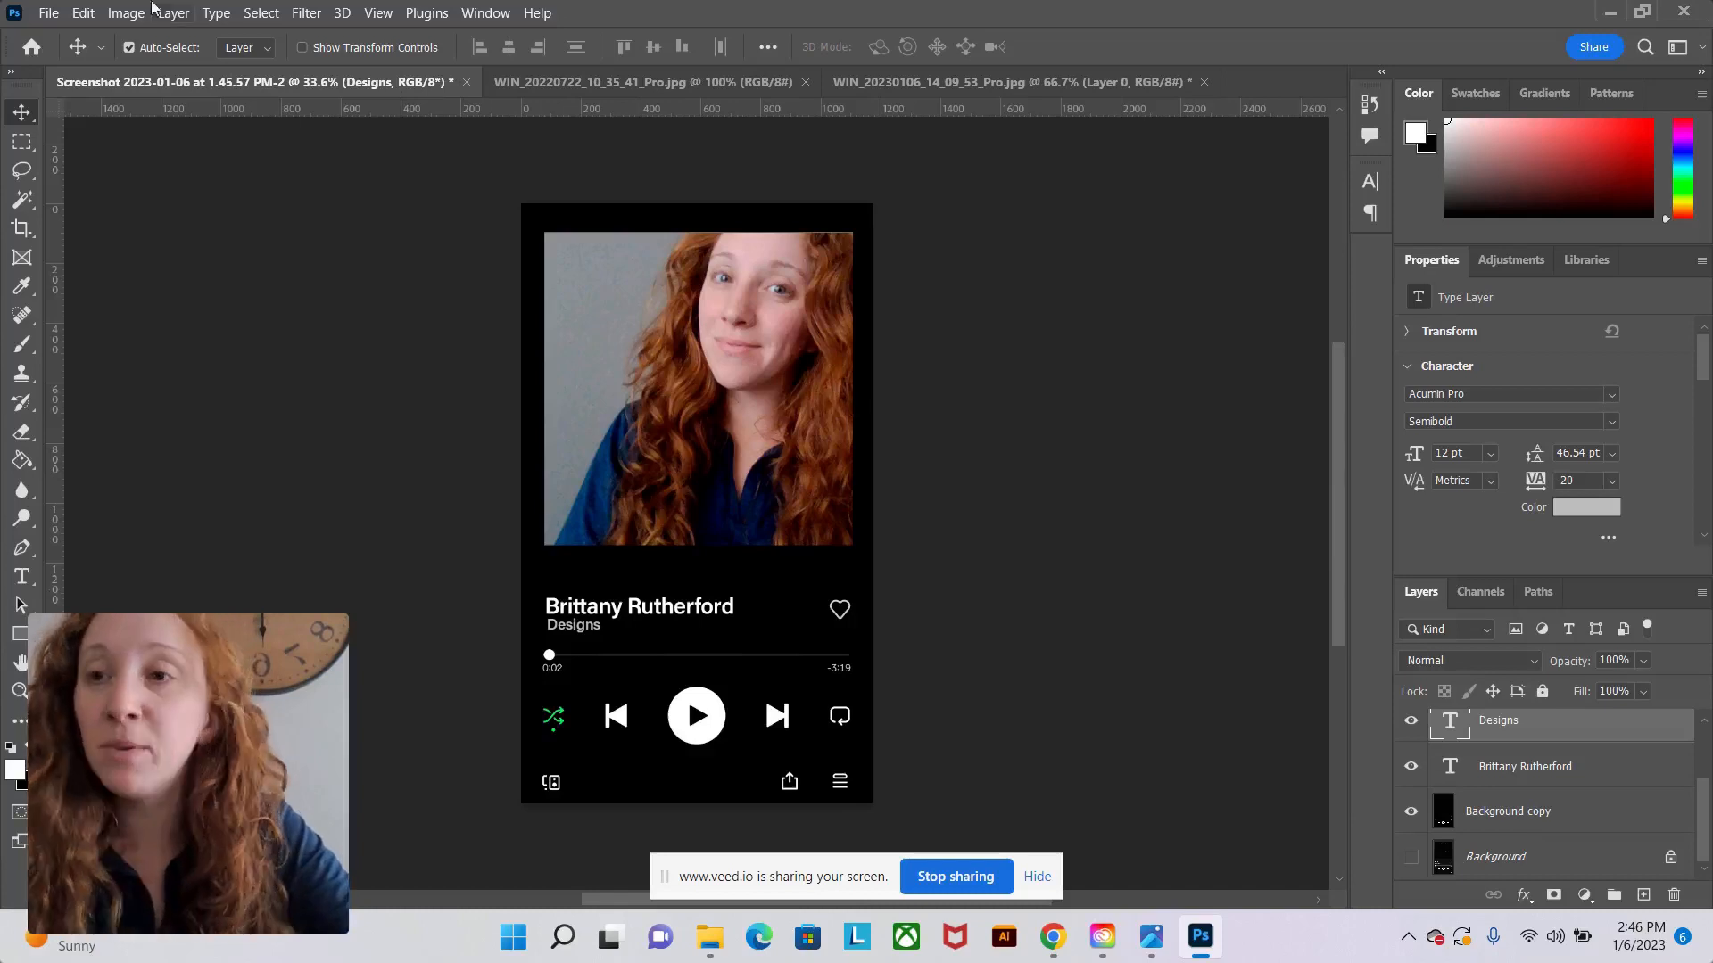
pyautogui.click(126, 12)
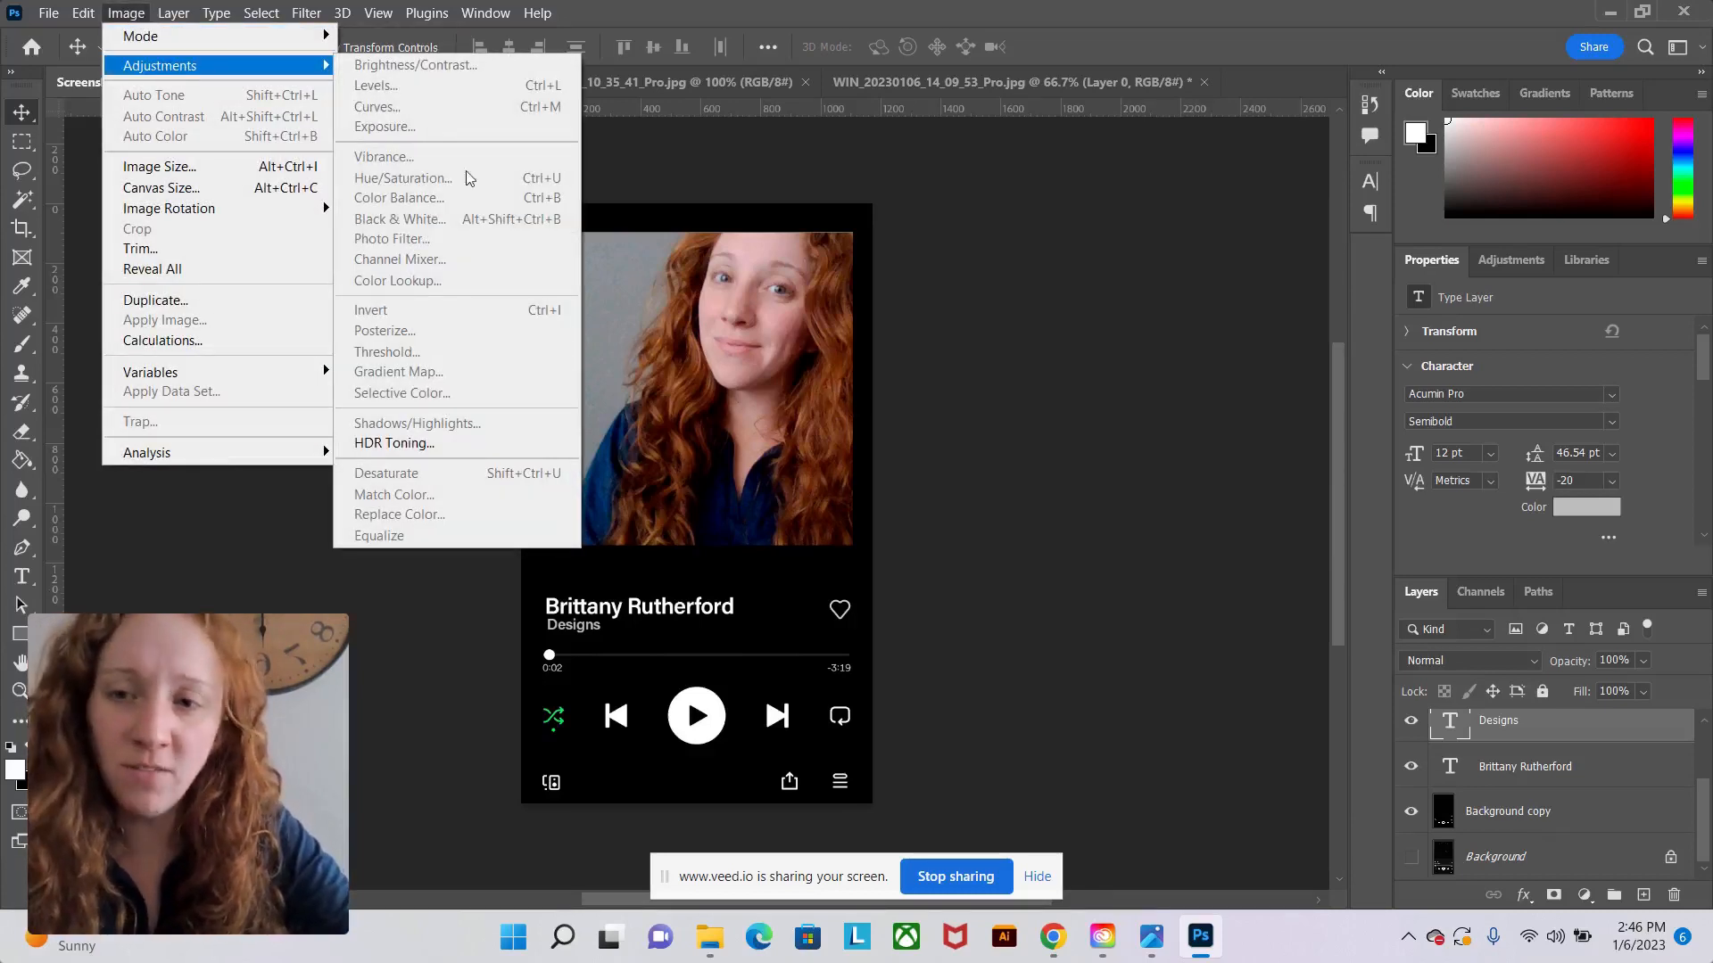
pyautogui.moveTo(810, 286)
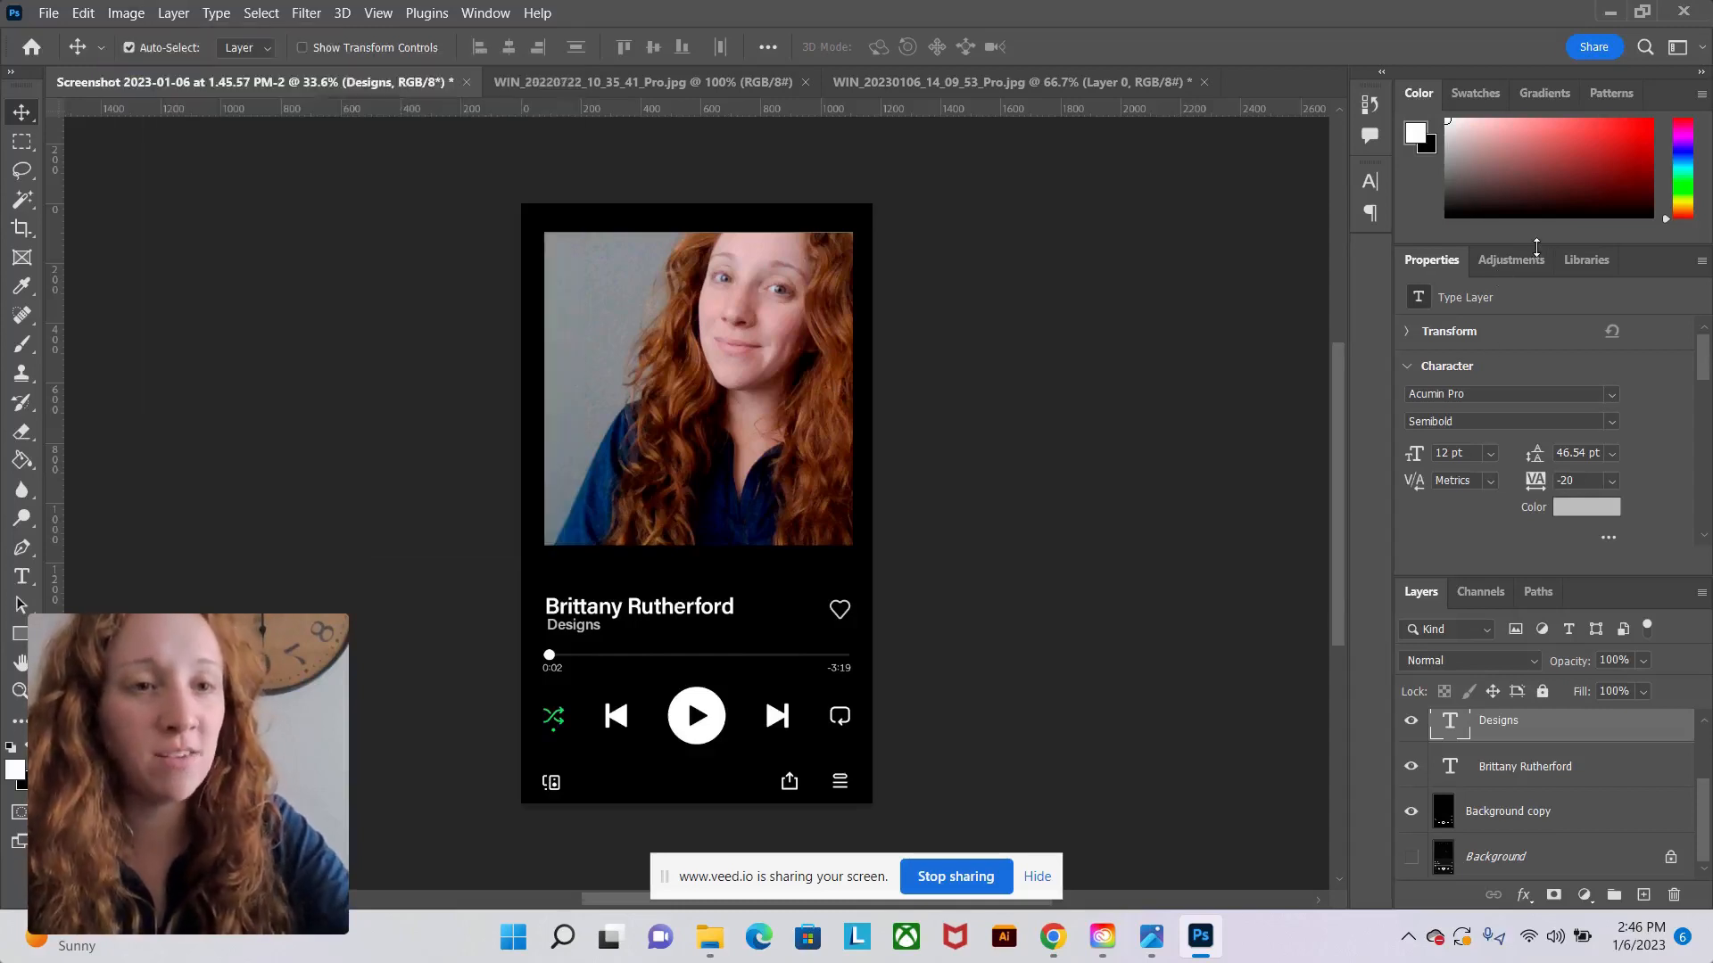
pyautogui.click(1512, 260)
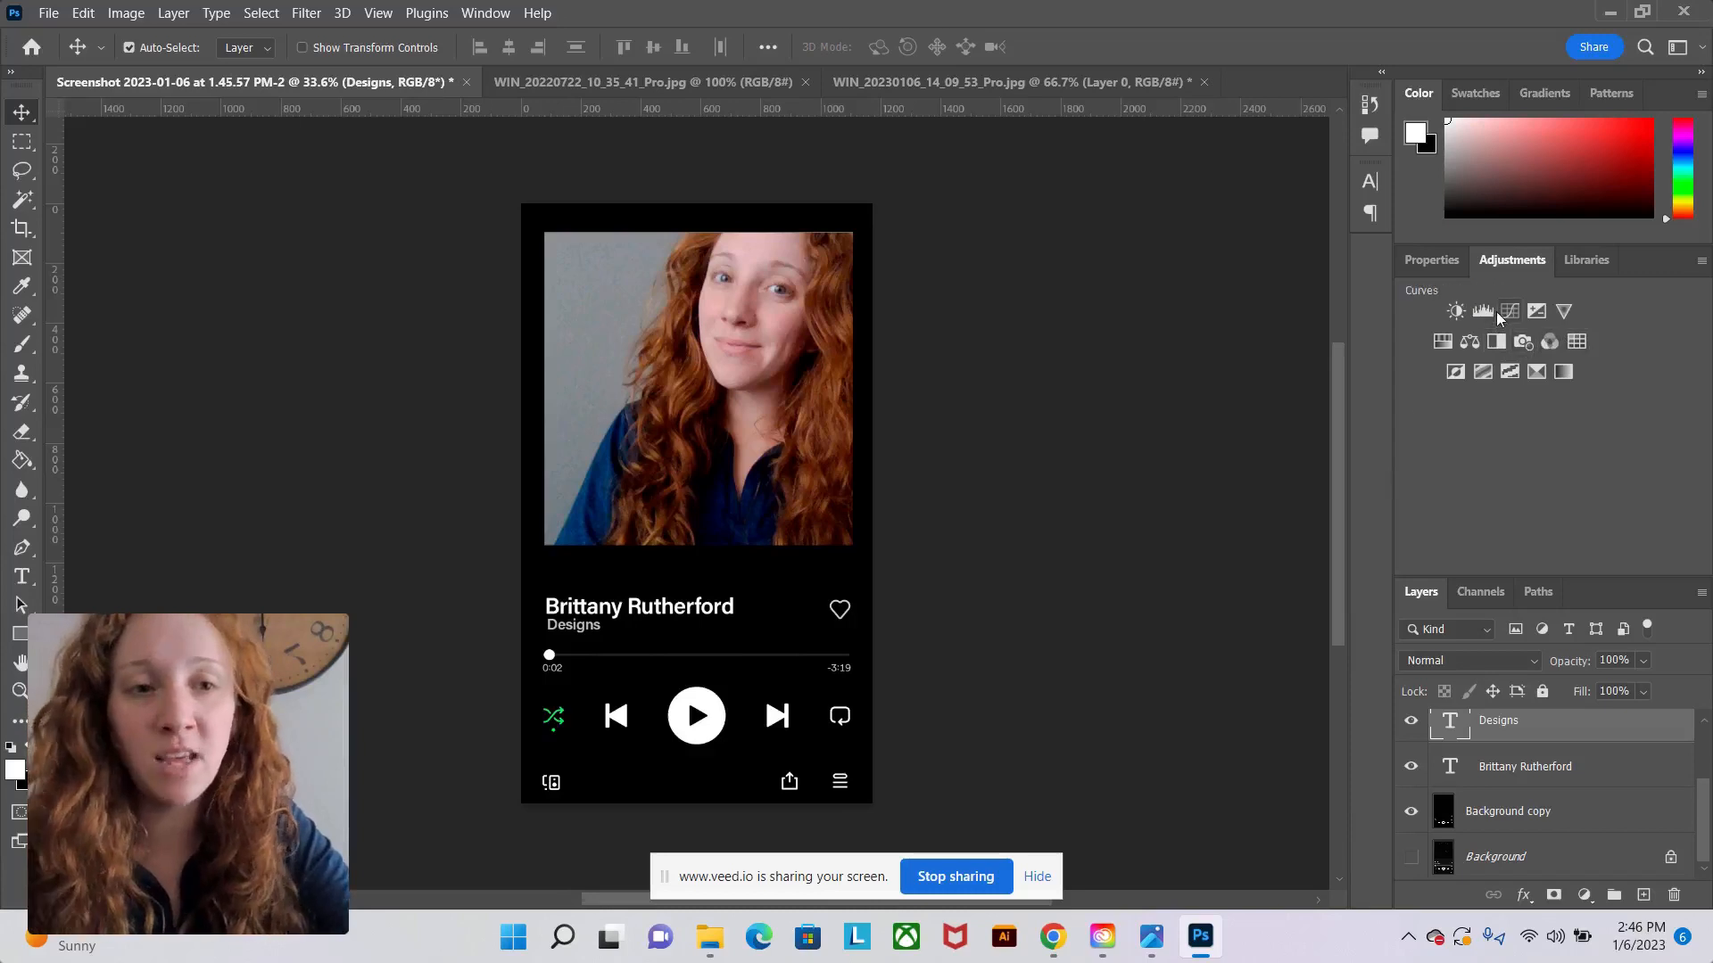
# Add a Brightness/Contrast adjustment layer with brightness set to 20.
pyautogui.click(1456, 311)
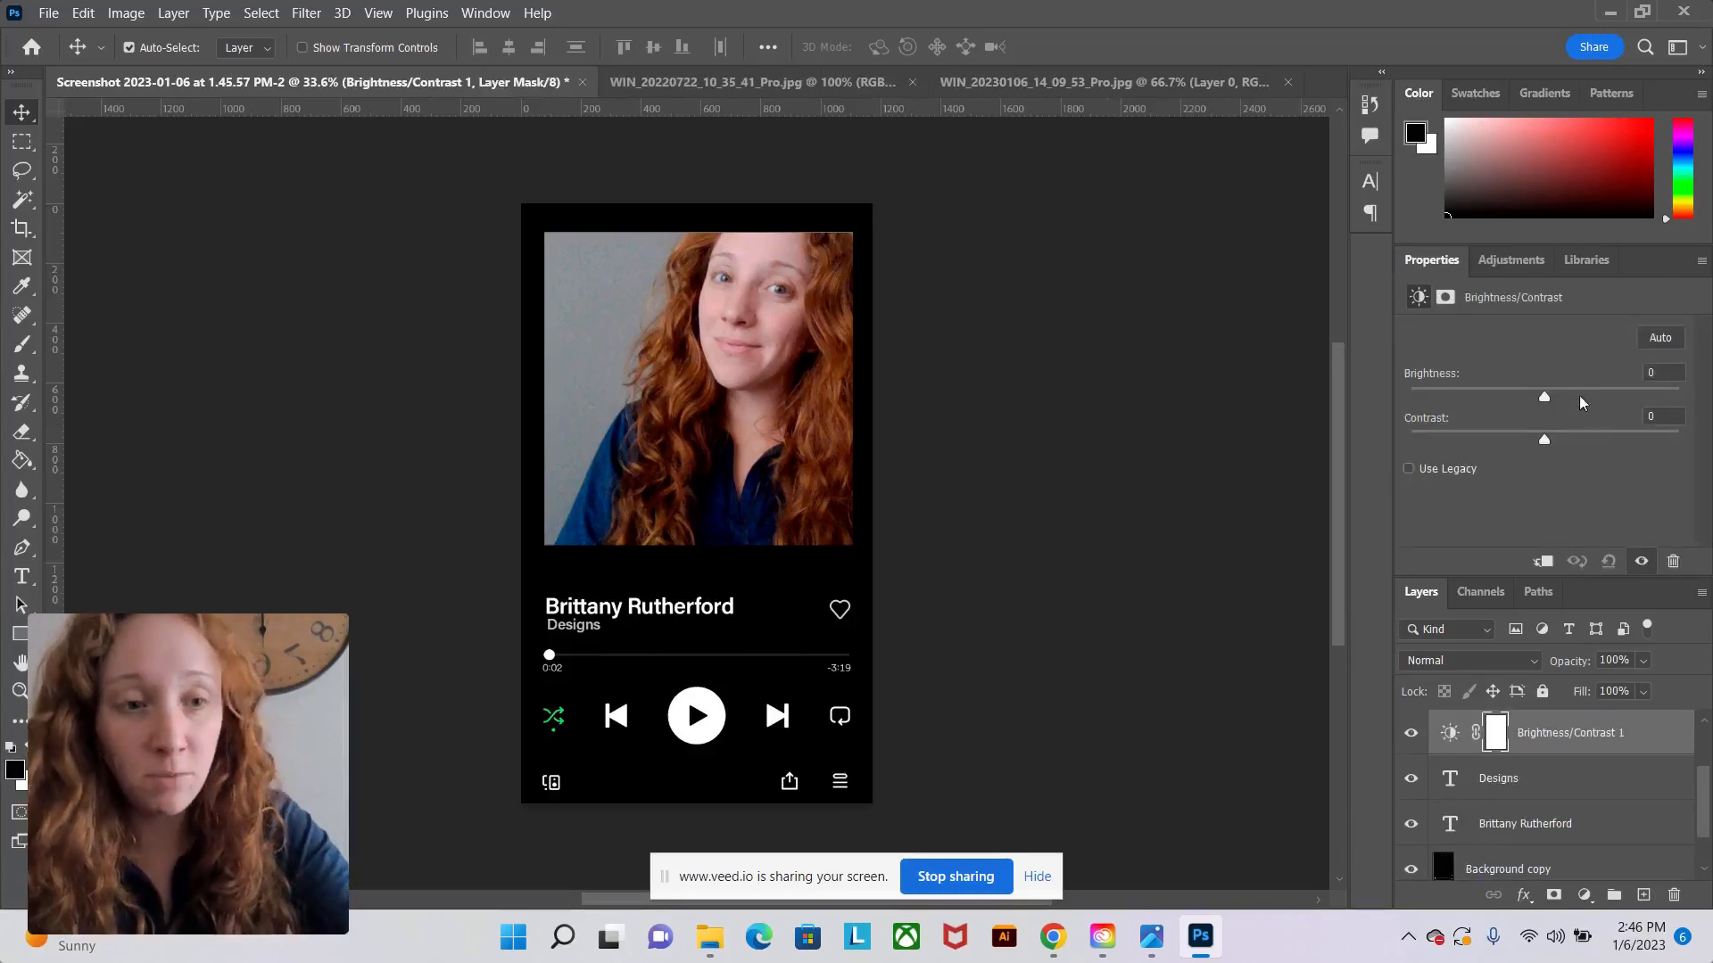
pyautogui.moveTo(1544, 396); pyautogui.dragTo(1561, 396)
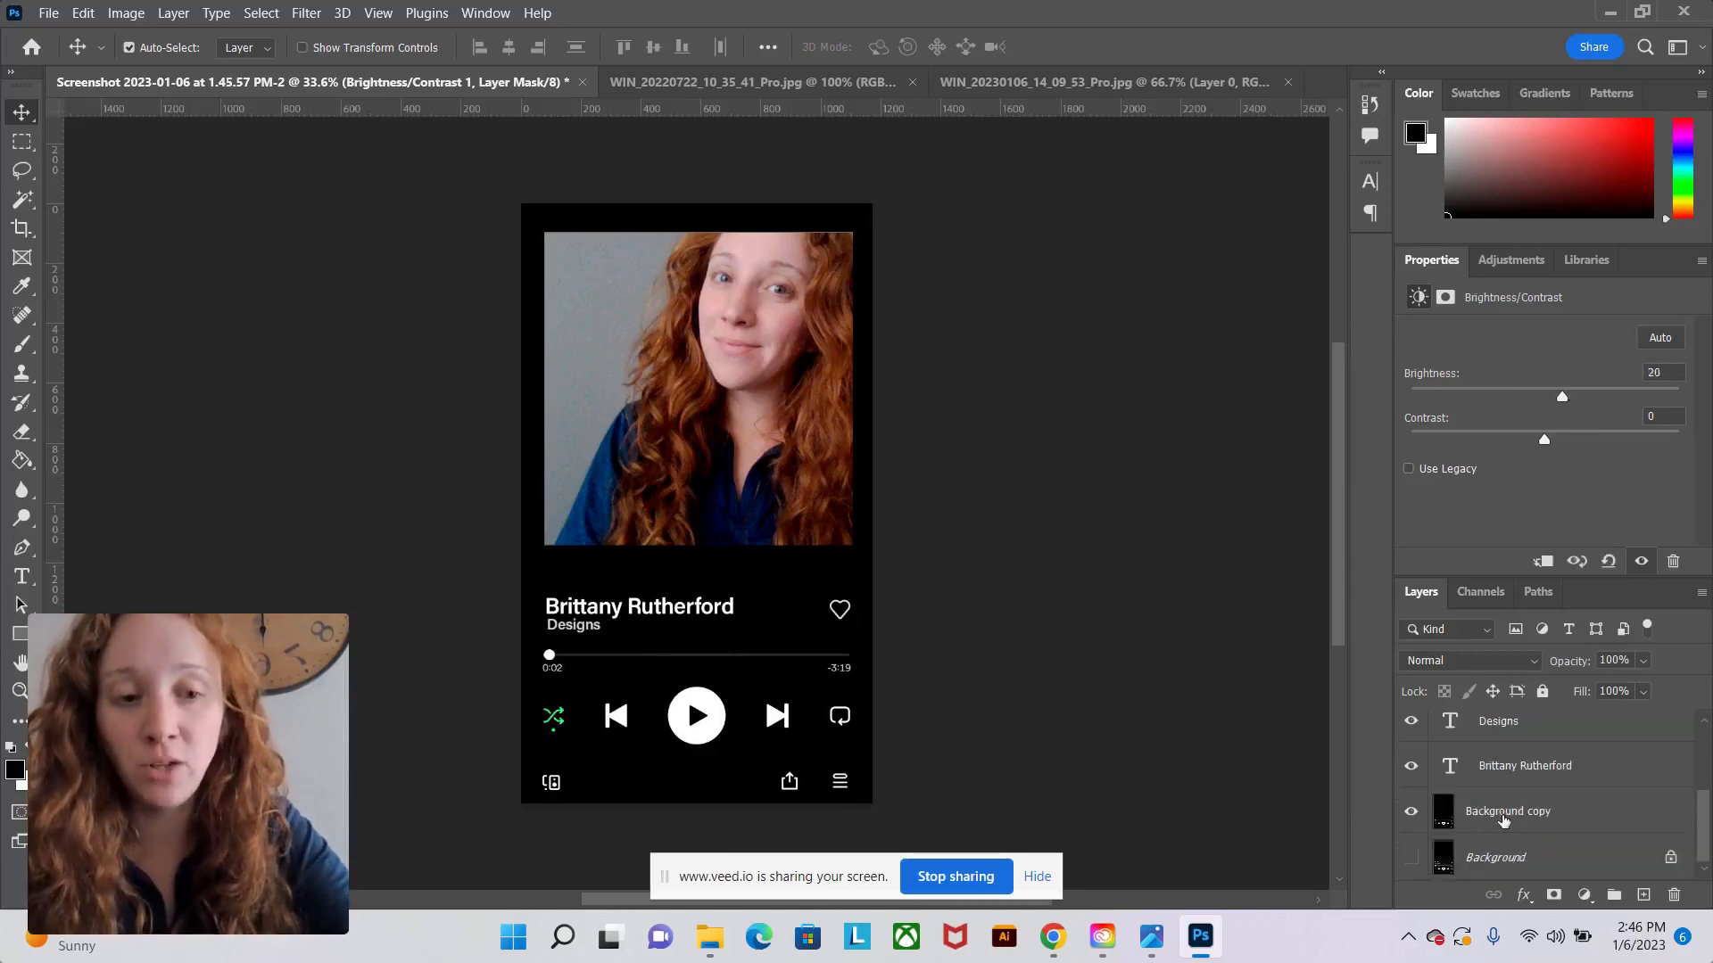
# Select the Background copy layer, then browse the Image and Filter menus.
pyautogui.click(1506, 811)
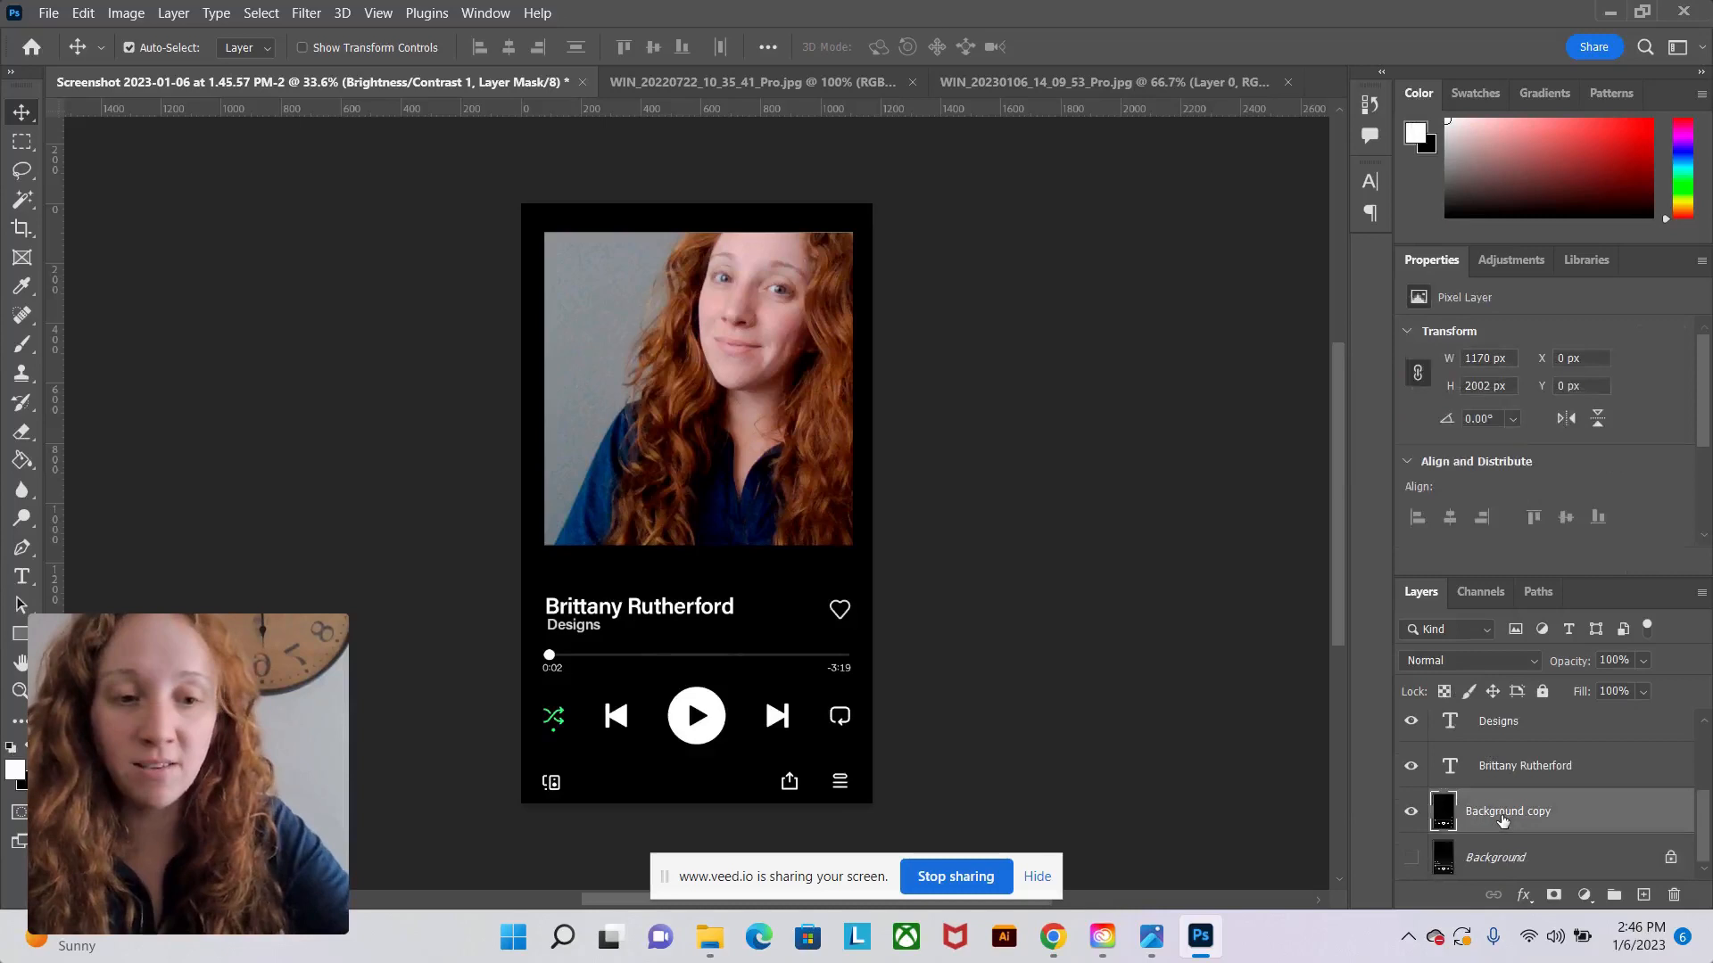
pyautogui.click(126, 13)
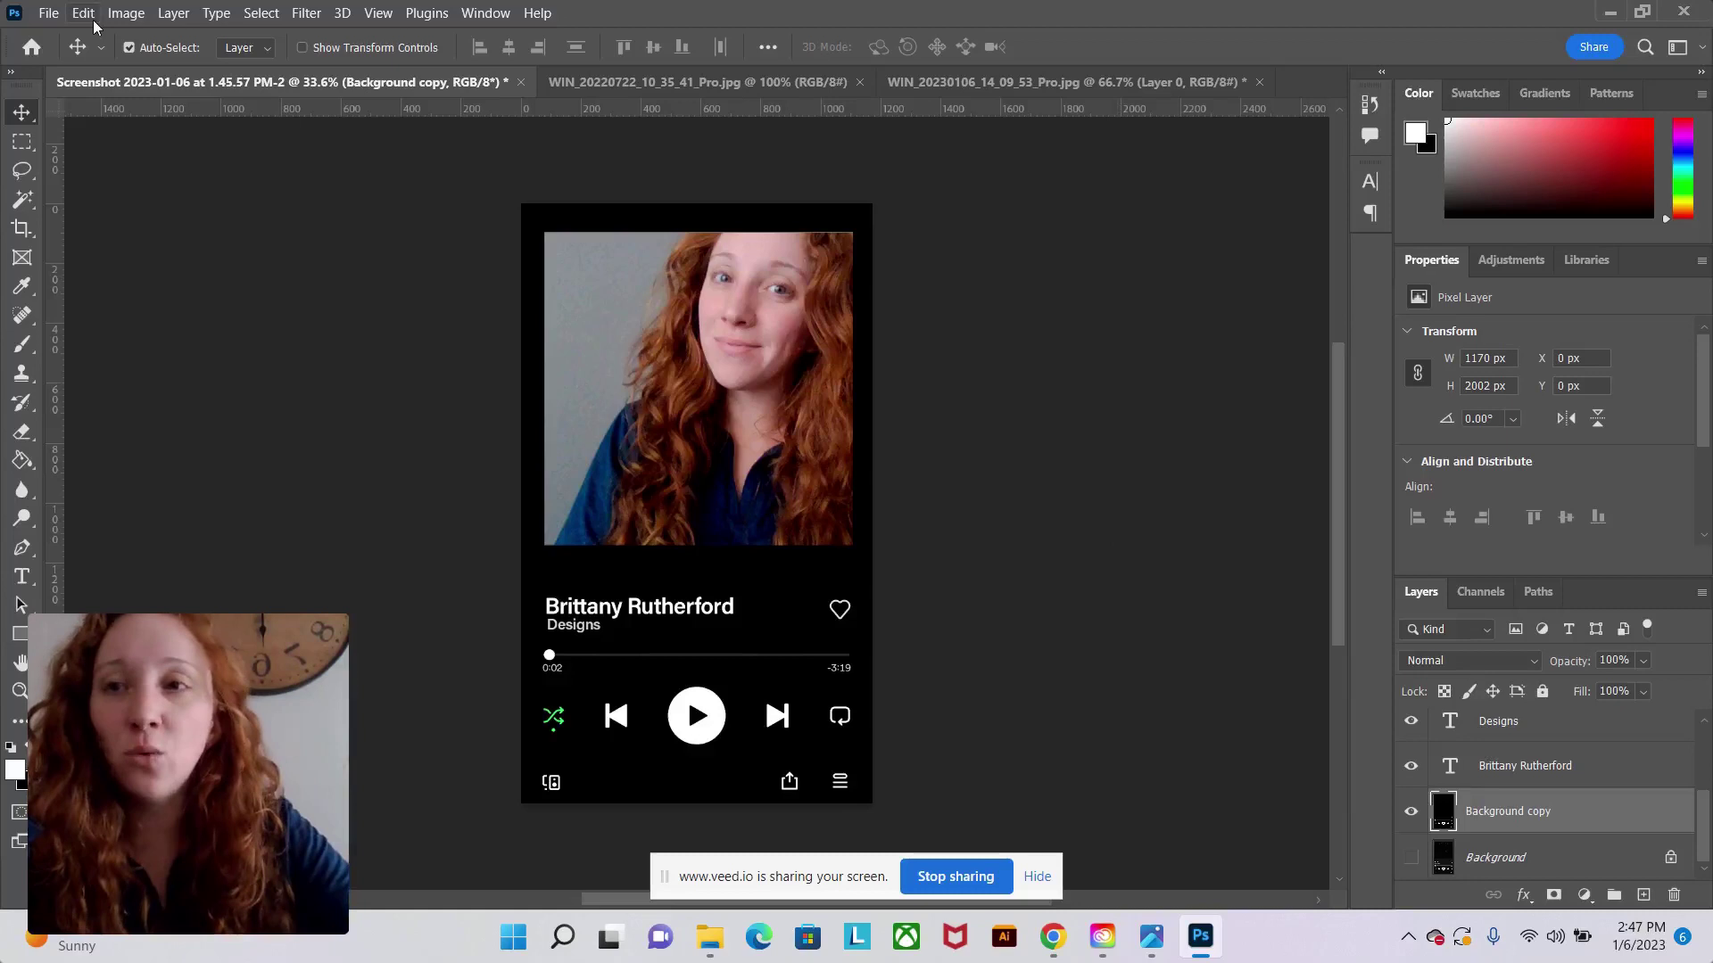
pyautogui.click(305, 13)
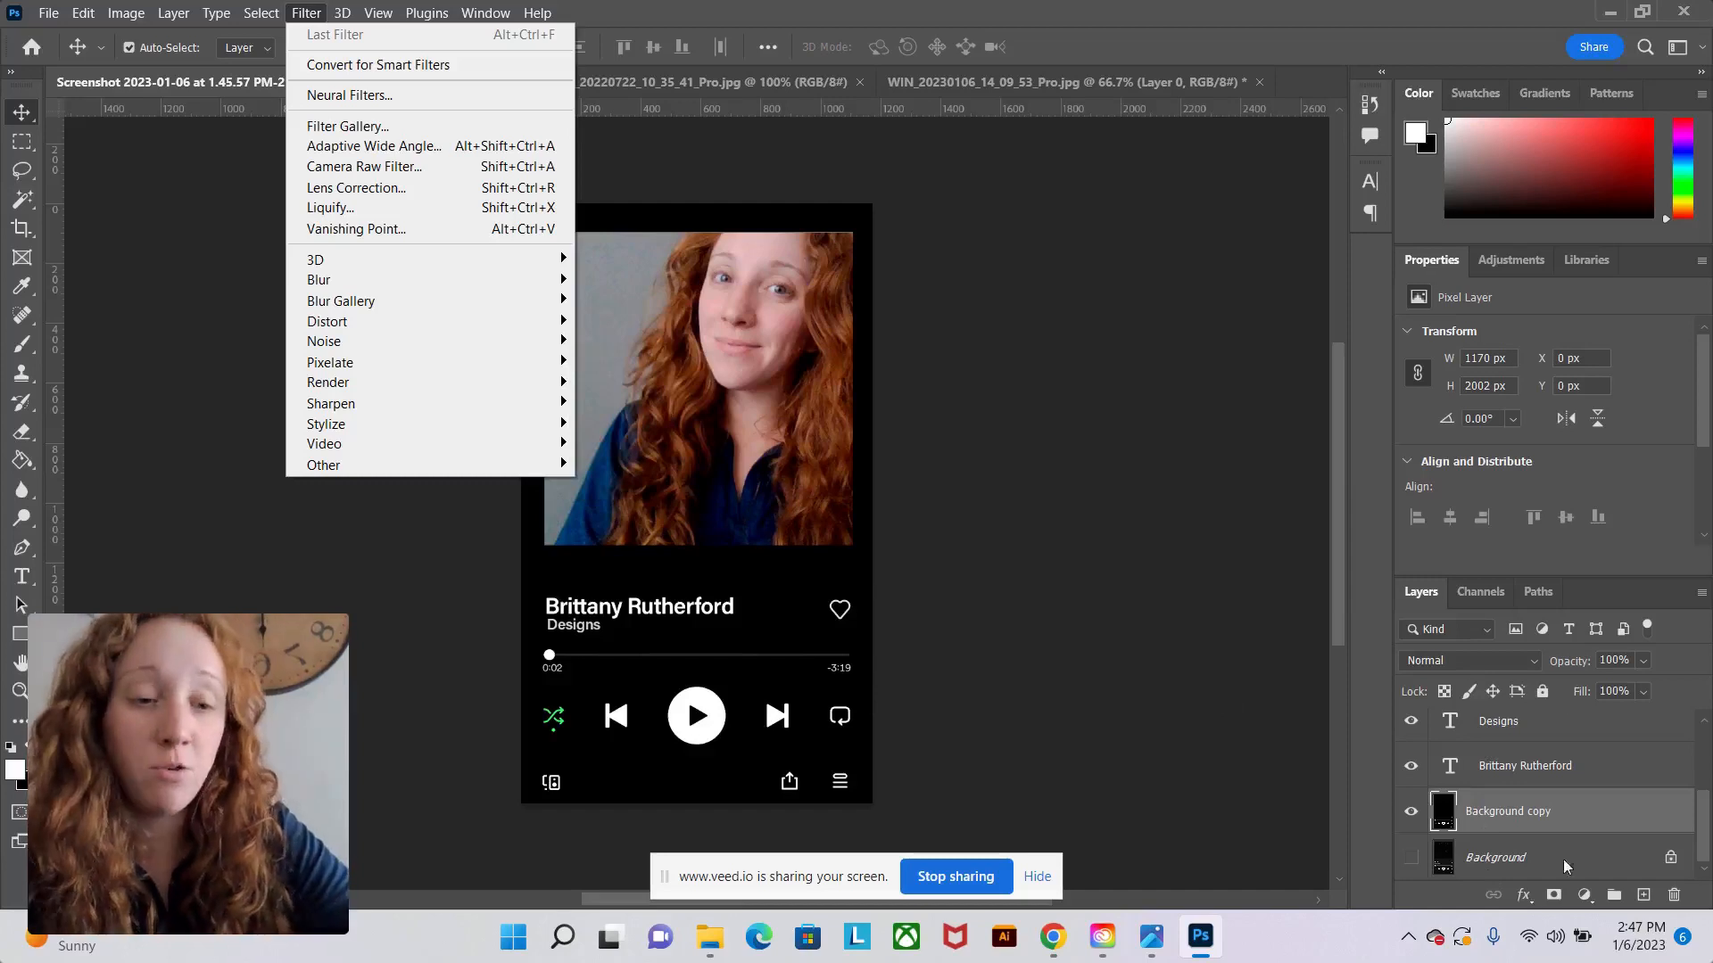
pyautogui.moveTo(348, 106)
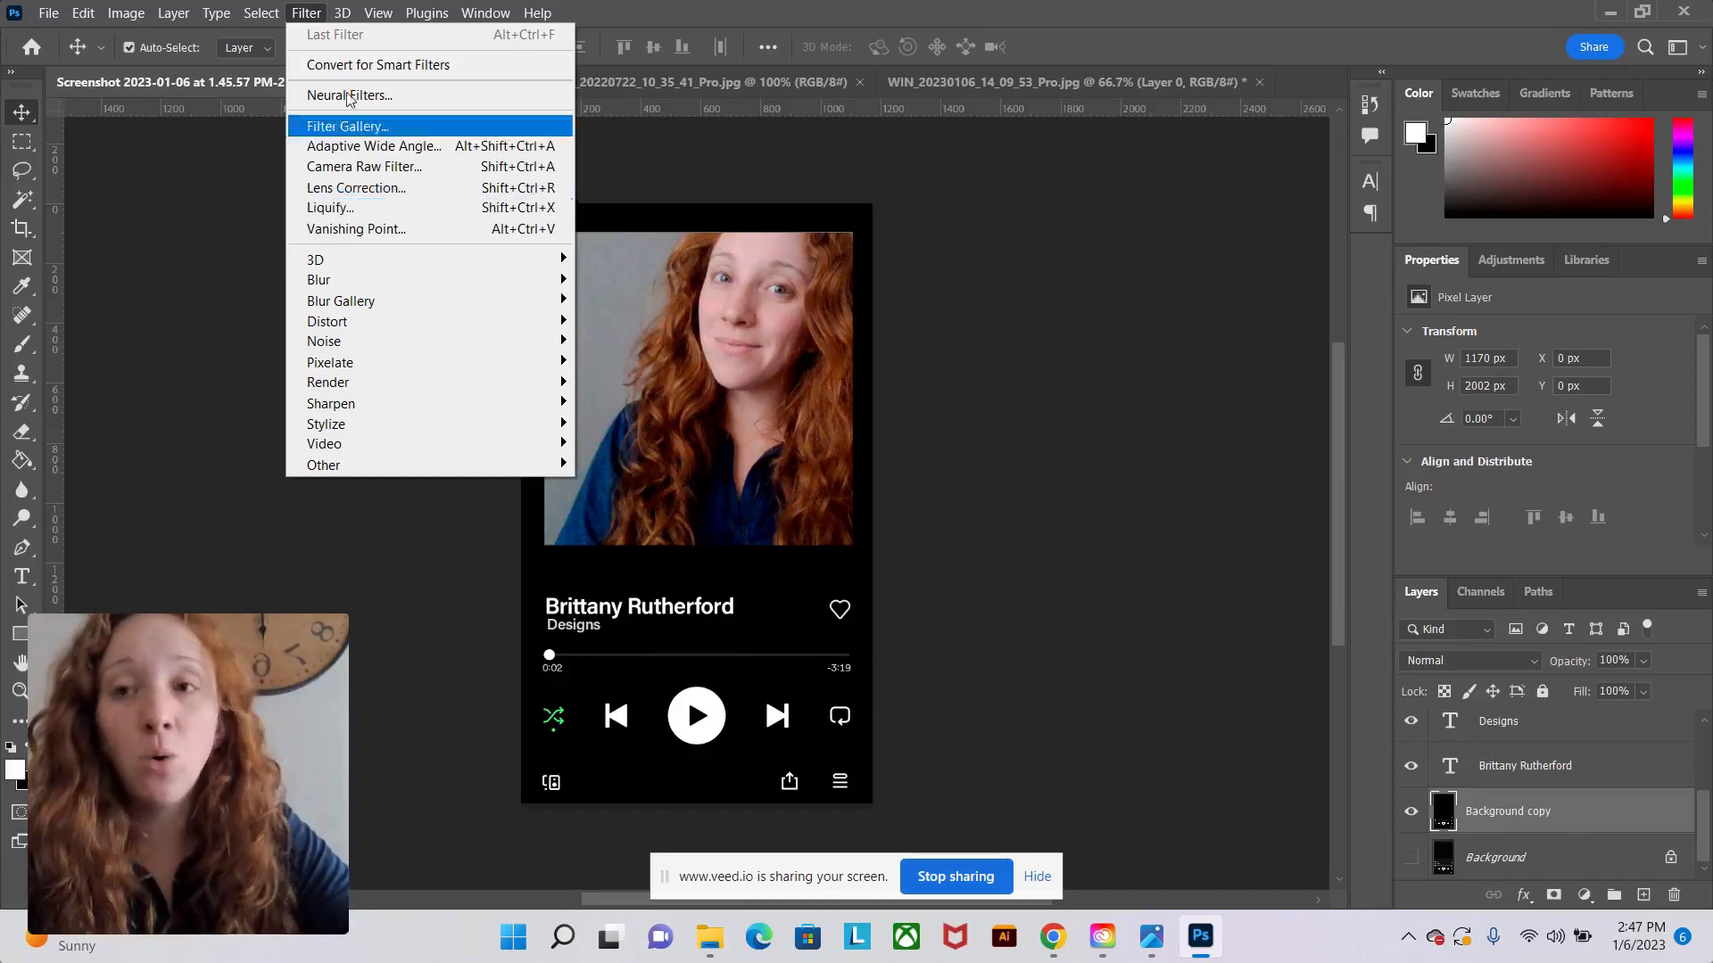
pyautogui.moveTo(341, 301)
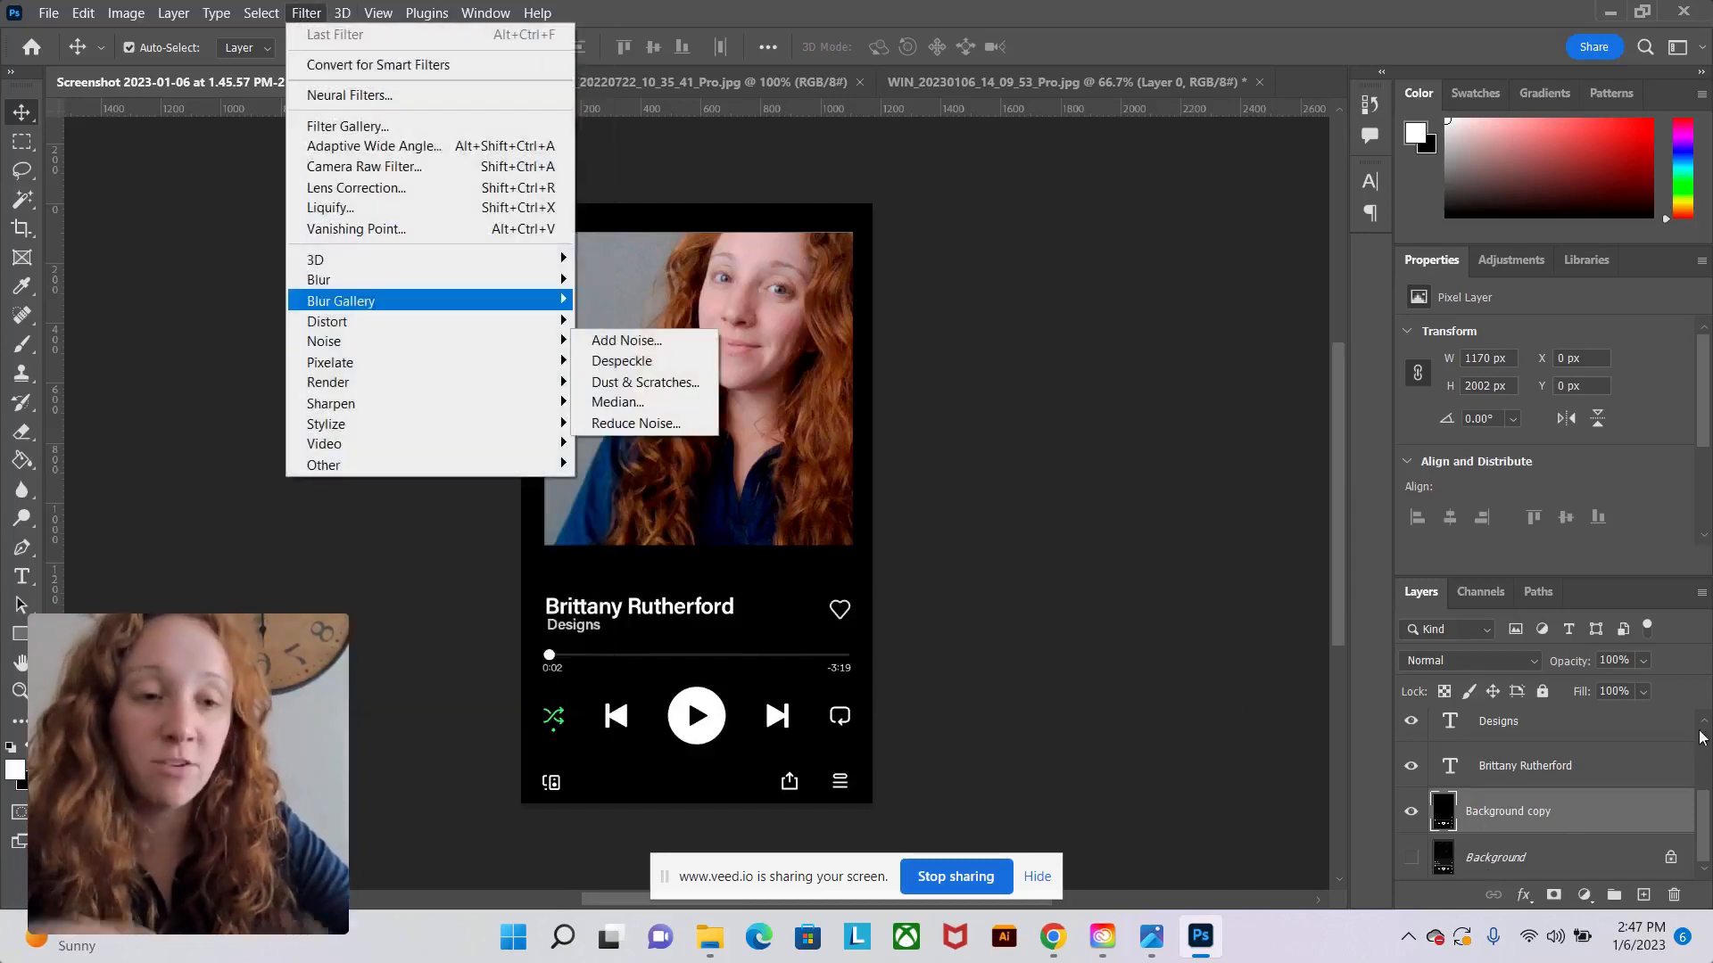